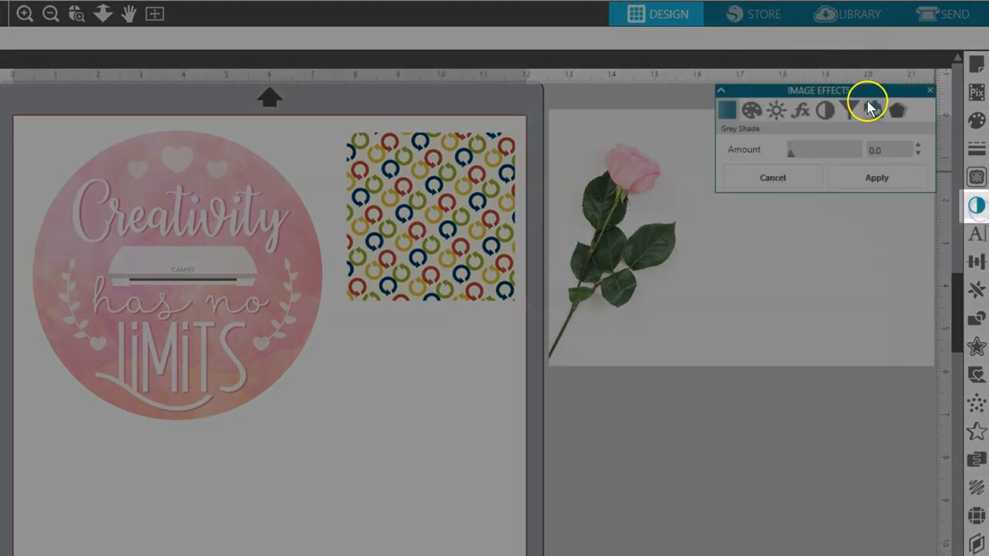
# Drag the Image Effects panel down onto the page below the pattern square.
pyautogui.moveTo(823, 90); pyautogui.dragTo(429, 350)
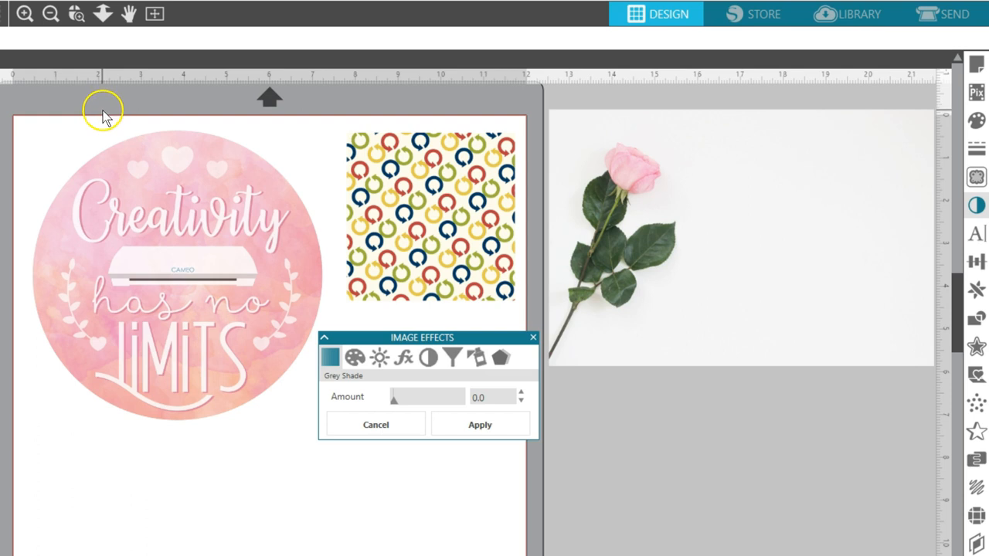
pyautogui.moveTo(103, 112)
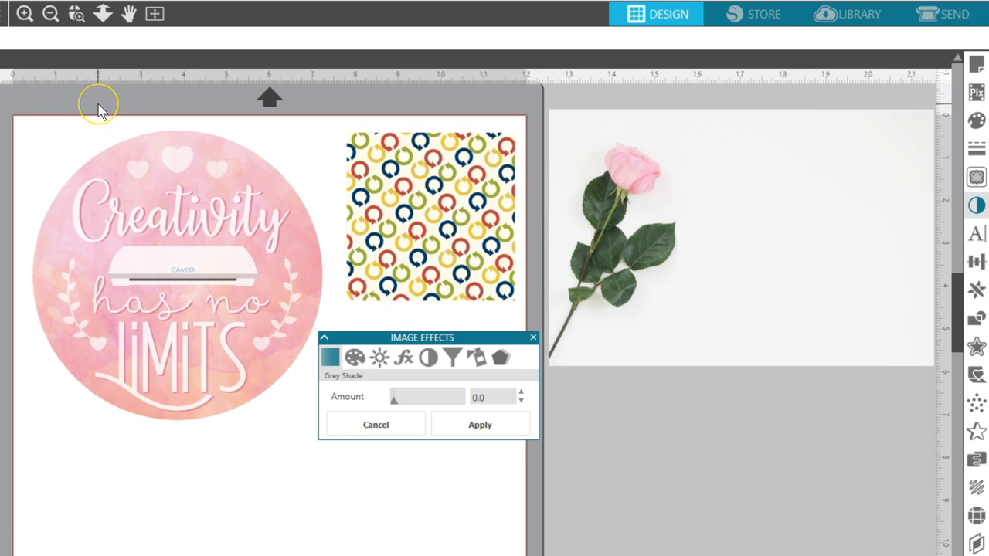
pyautogui.moveTo(213, 298)
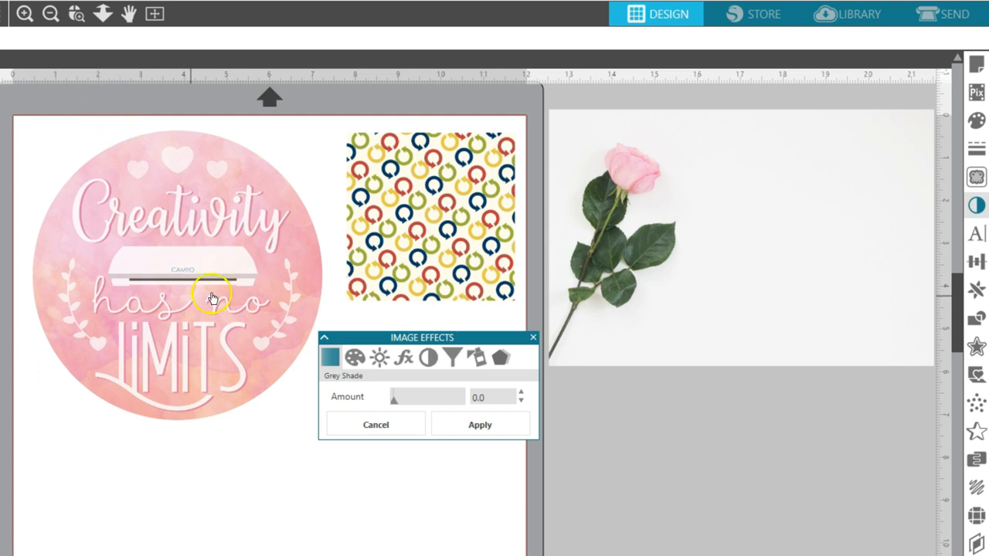
pyautogui.moveTo(626, 255)
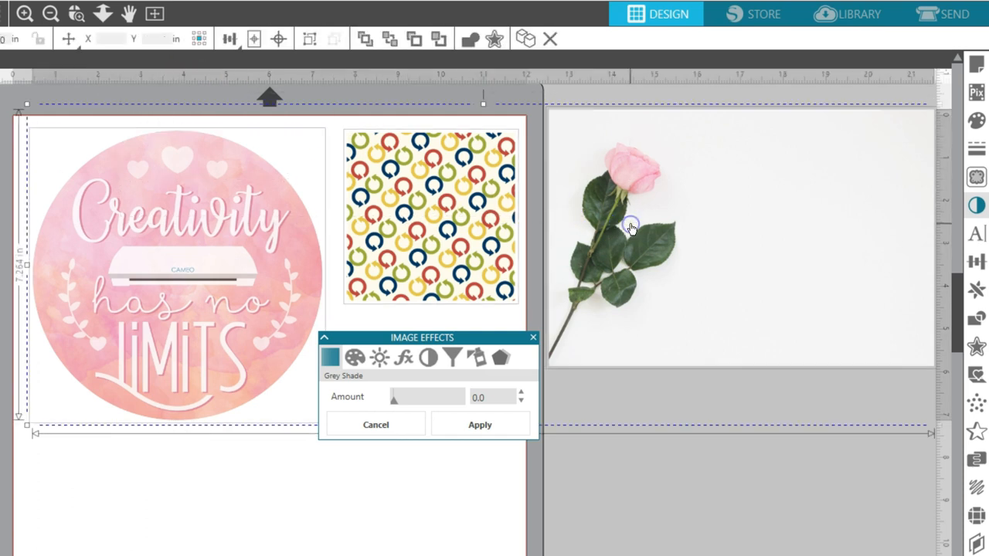
pyautogui.moveTo(633, 222)
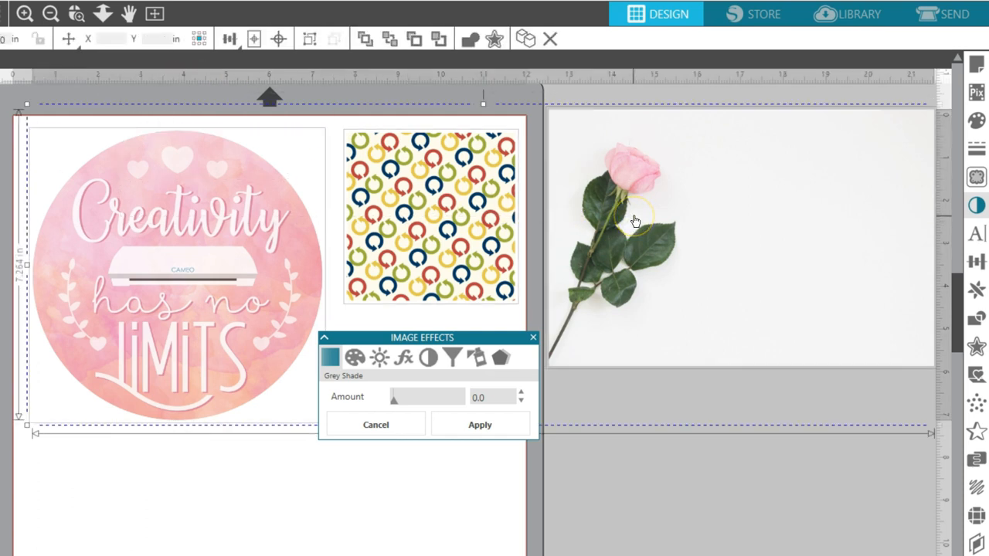
pyautogui.moveTo(632, 226)
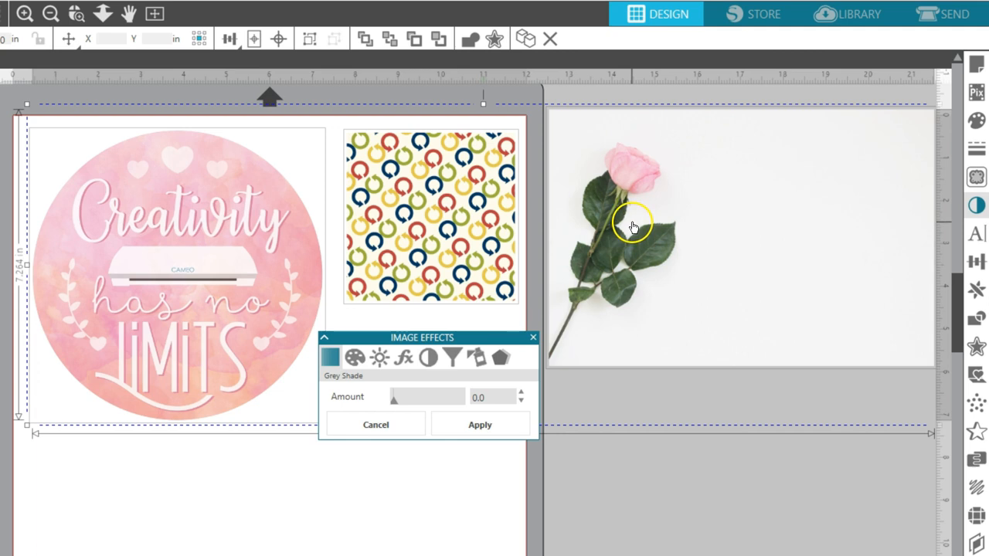
pyautogui.moveTo(395, 402)
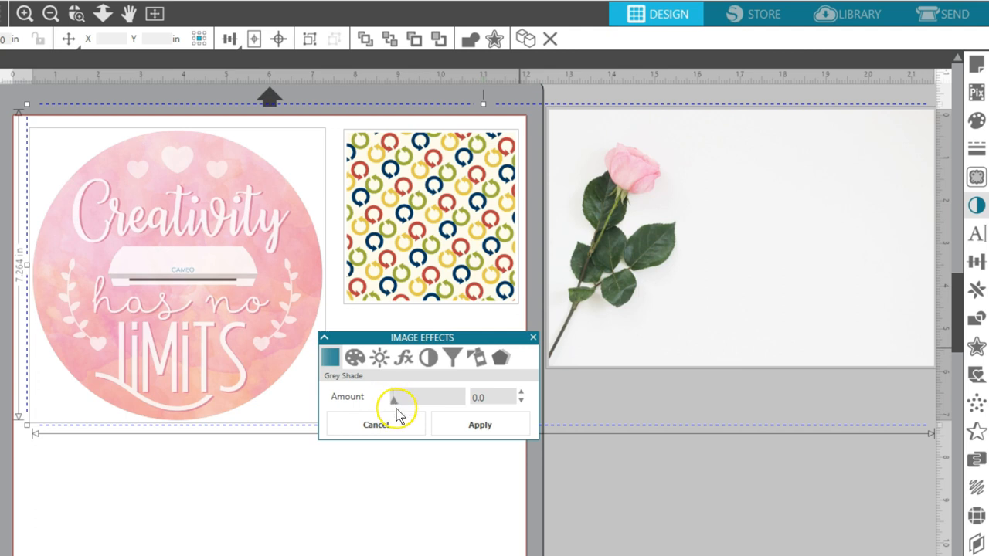
pyautogui.moveTo(417, 442)
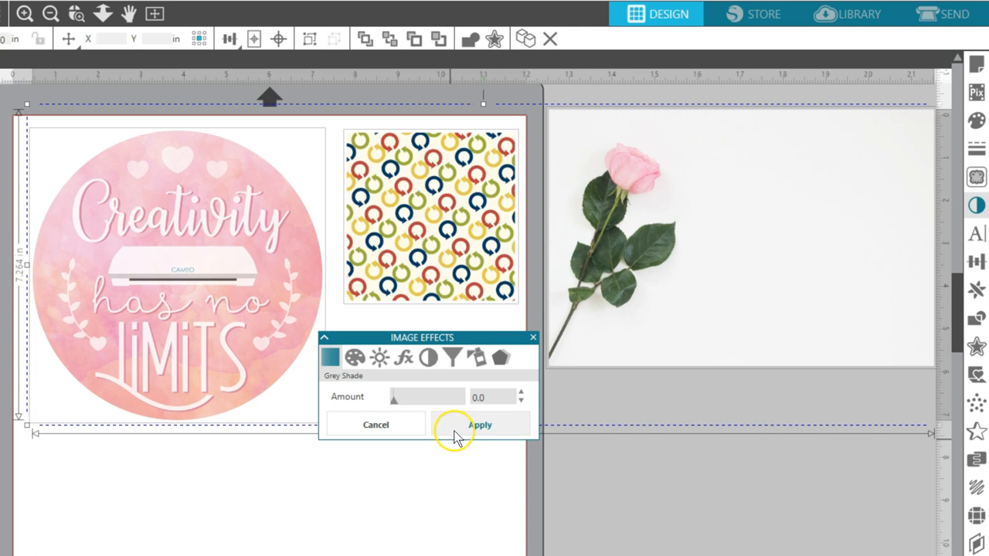
pyautogui.moveTo(417, 433)
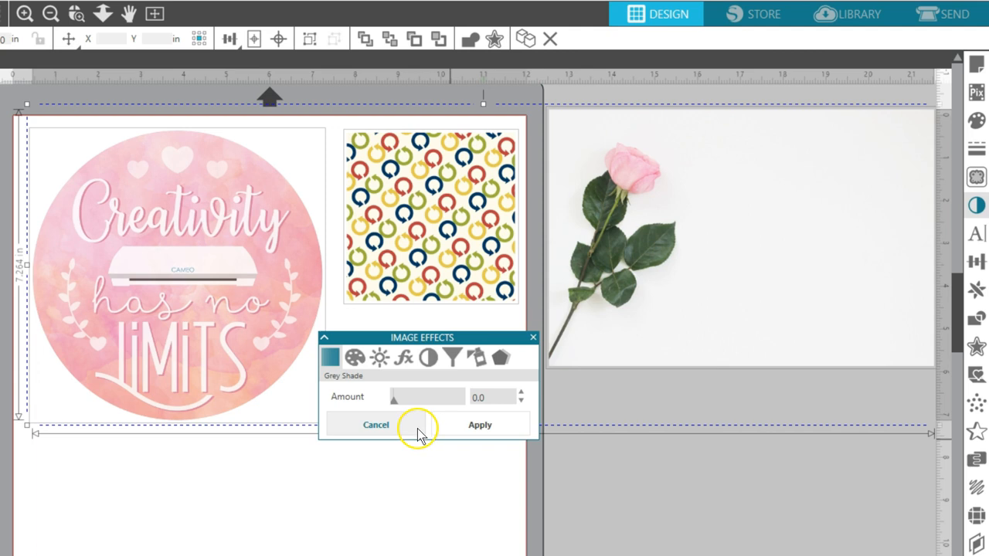
pyautogui.moveTo(449, 448)
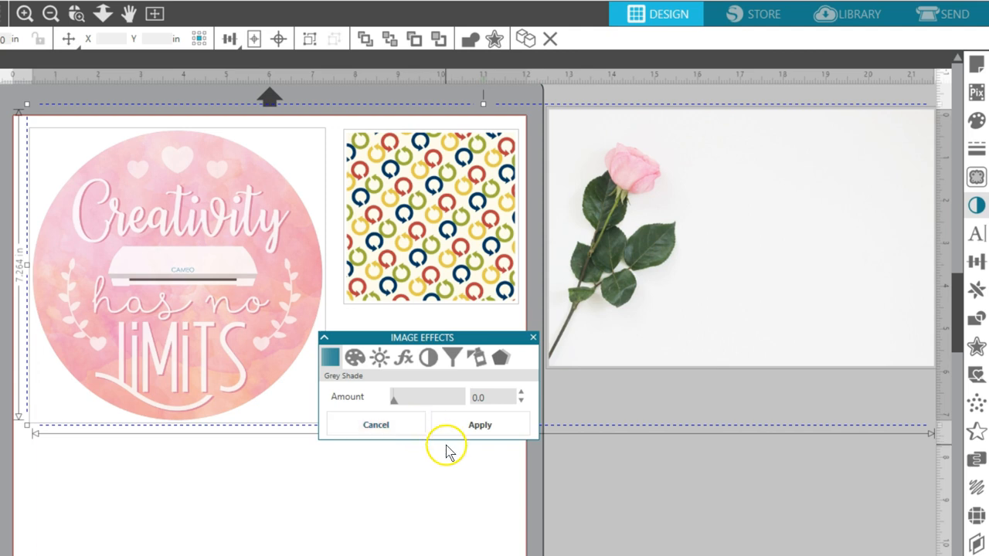
pyautogui.moveTo(450, 454)
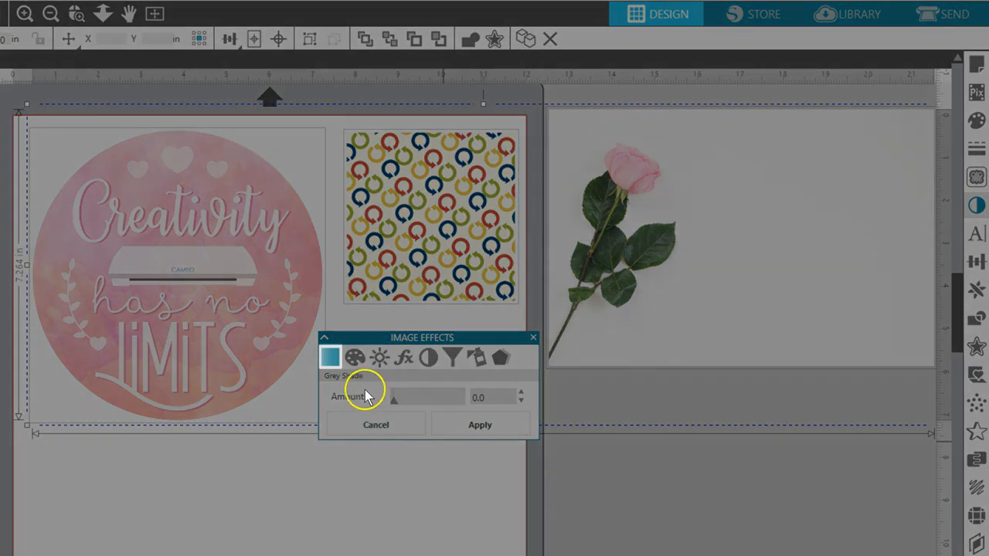
pyautogui.moveTo(393, 397); pyautogui.dragTo(396, 404)
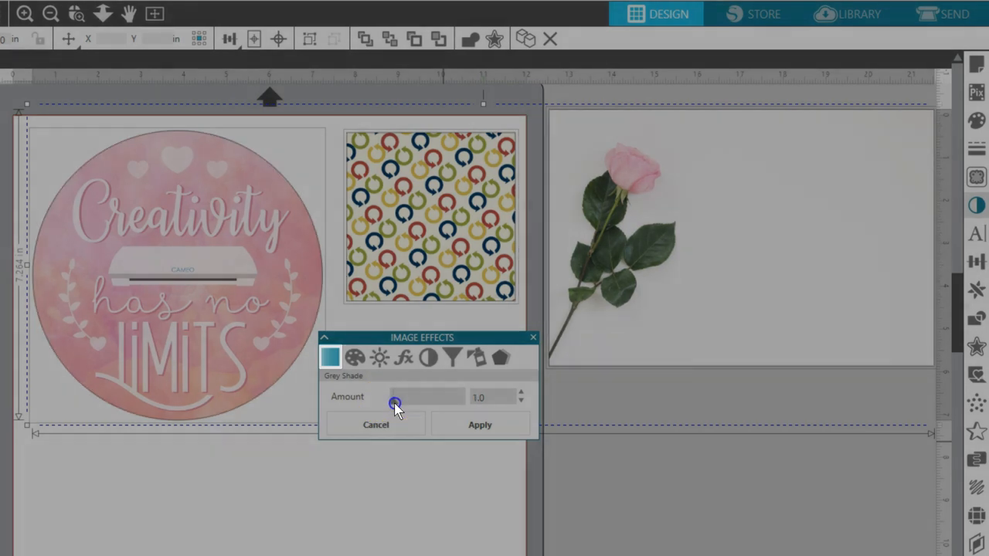
pyautogui.moveTo(394, 402); pyautogui.dragTo(451, 402)
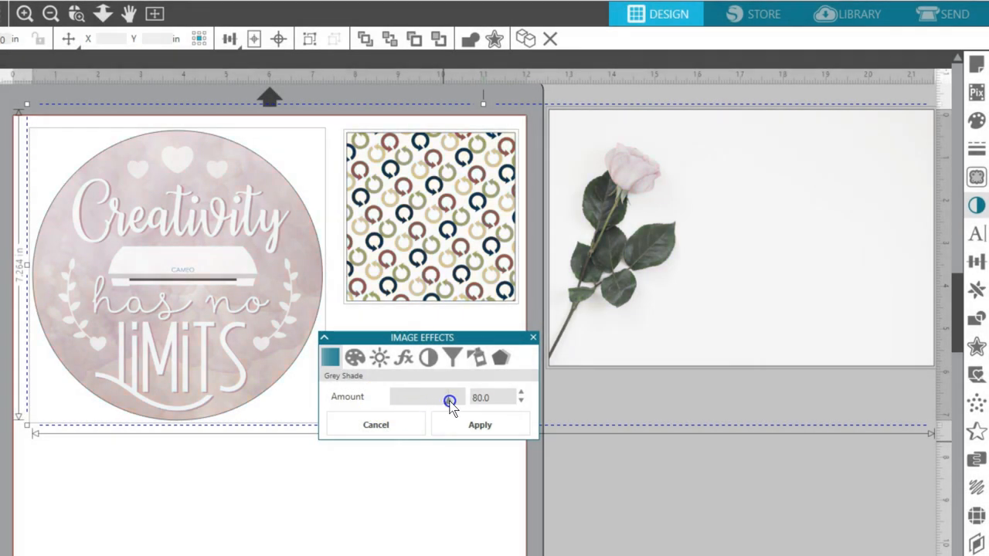
pyautogui.moveTo(450, 401); pyautogui.dragTo(460, 401)
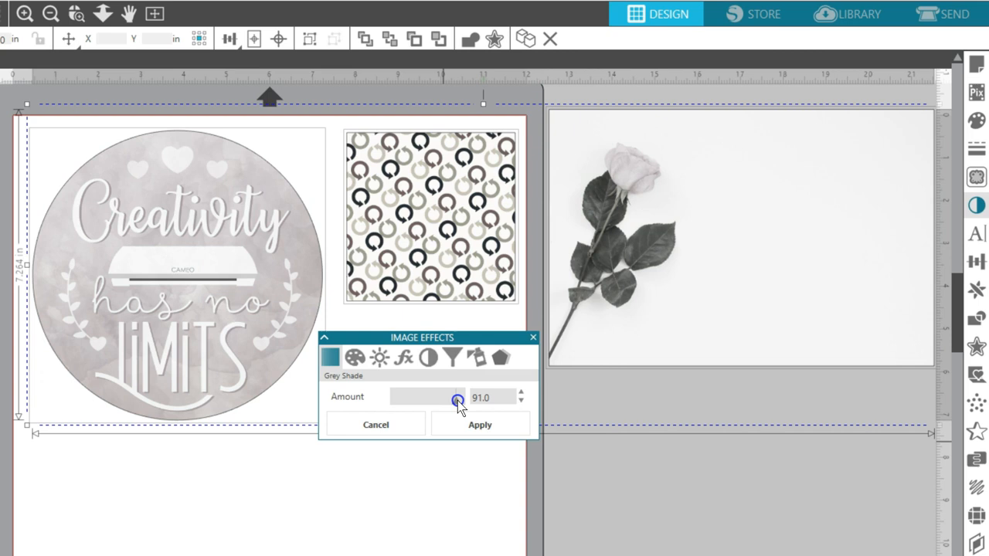
pyautogui.moveTo(458, 400); pyautogui.dragTo(415, 400)
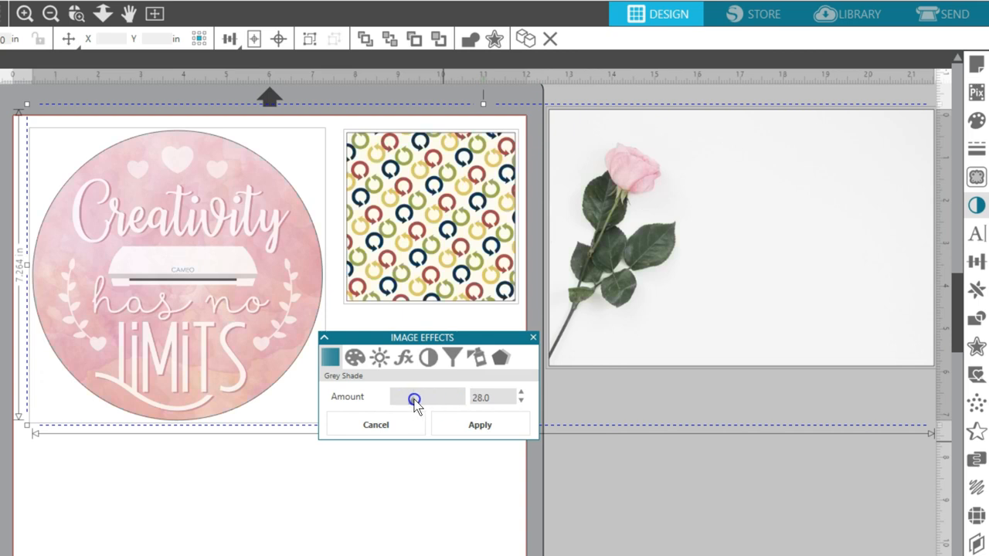
pyautogui.moveTo(415, 397); pyautogui.dragTo(393, 397)
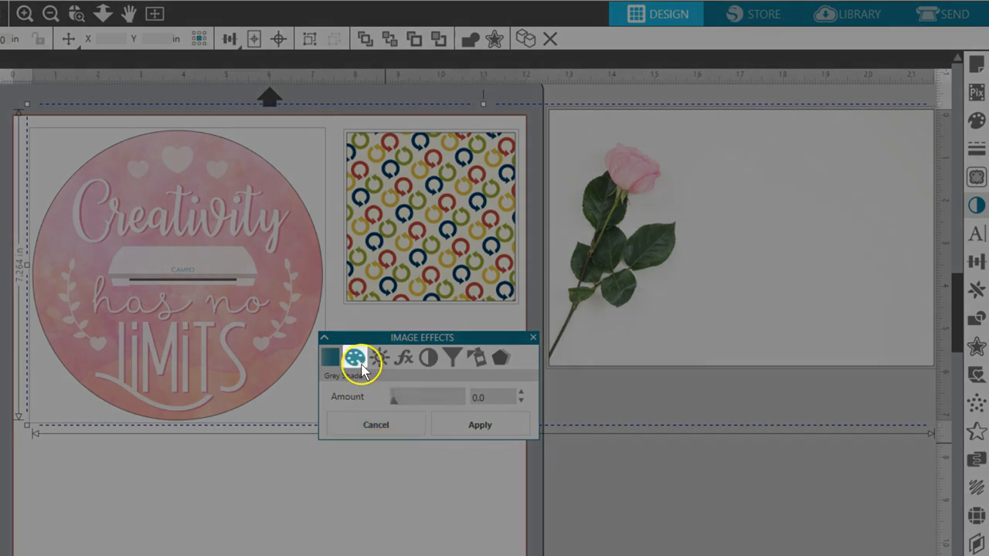
# Preview Colorize hue shifts through yellow and green toward blue and purple on all three images.
pyautogui.click(353, 357)
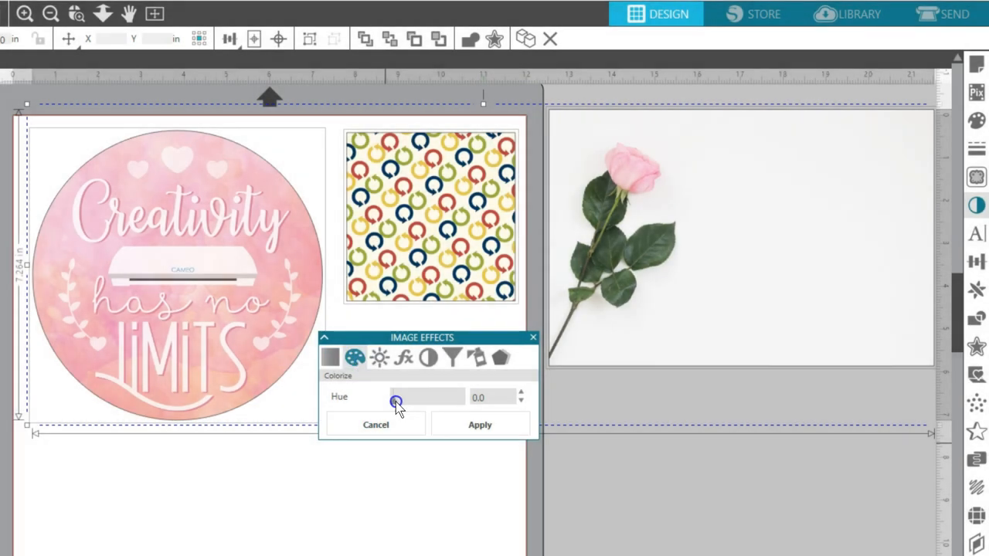
pyautogui.moveTo(397, 397); pyautogui.dragTo(406, 404)
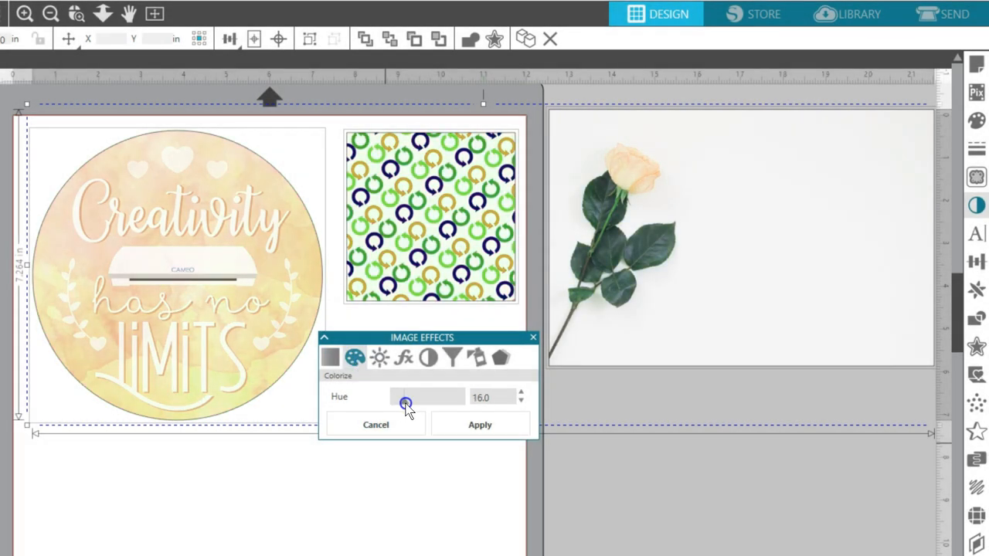
pyautogui.moveTo(406, 406); pyautogui.dragTo(417, 406)
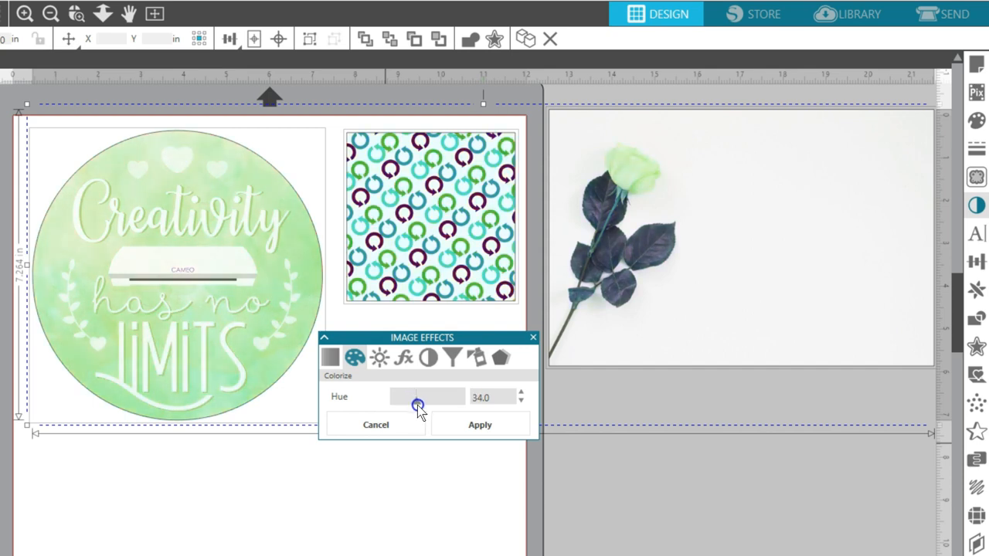
pyautogui.moveTo(418, 405); pyautogui.dragTo(443, 403)
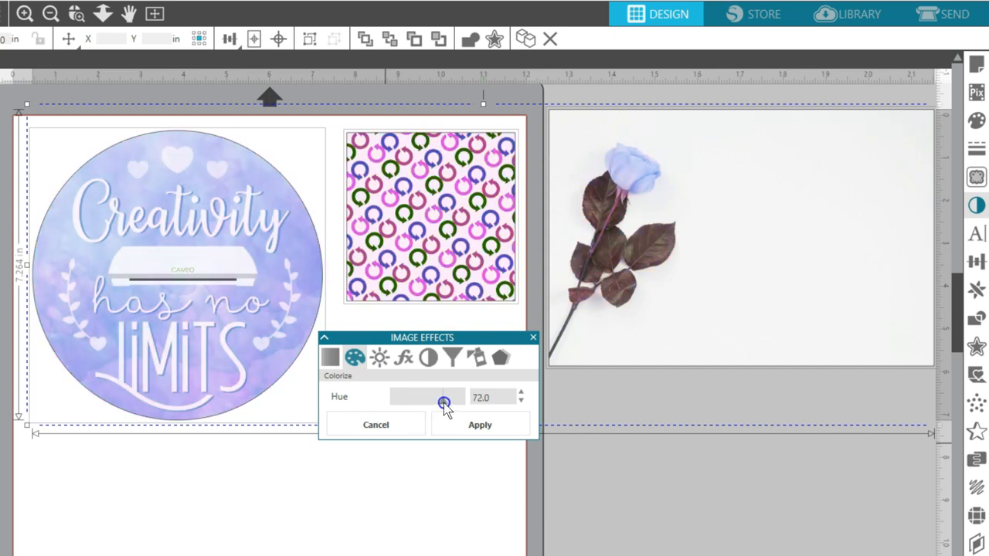
pyautogui.moveTo(444, 401); pyautogui.dragTo(451, 401)
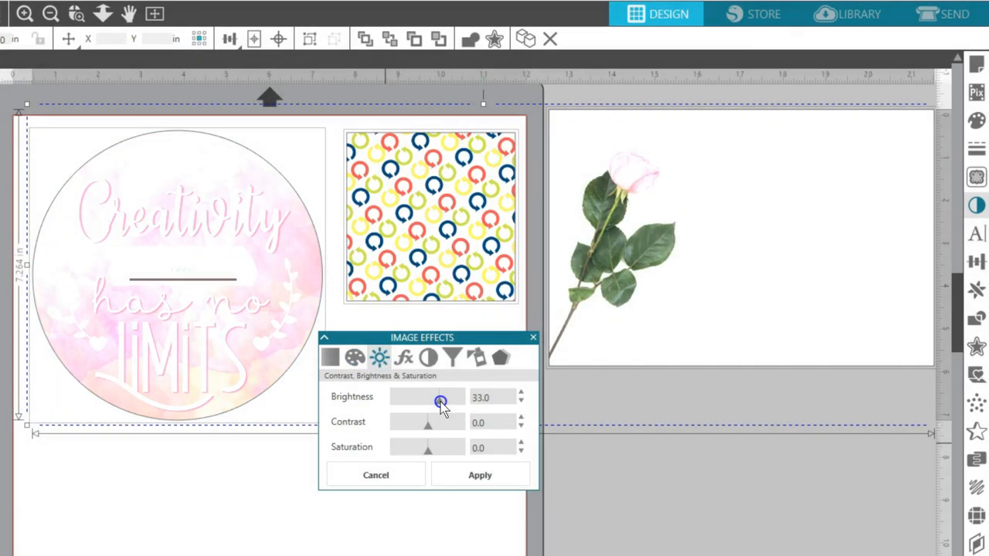
# Preview higher Brightness on all three images until they look washed out.
pyautogui.moveTo(440, 397); pyautogui.dragTo(428, 397)
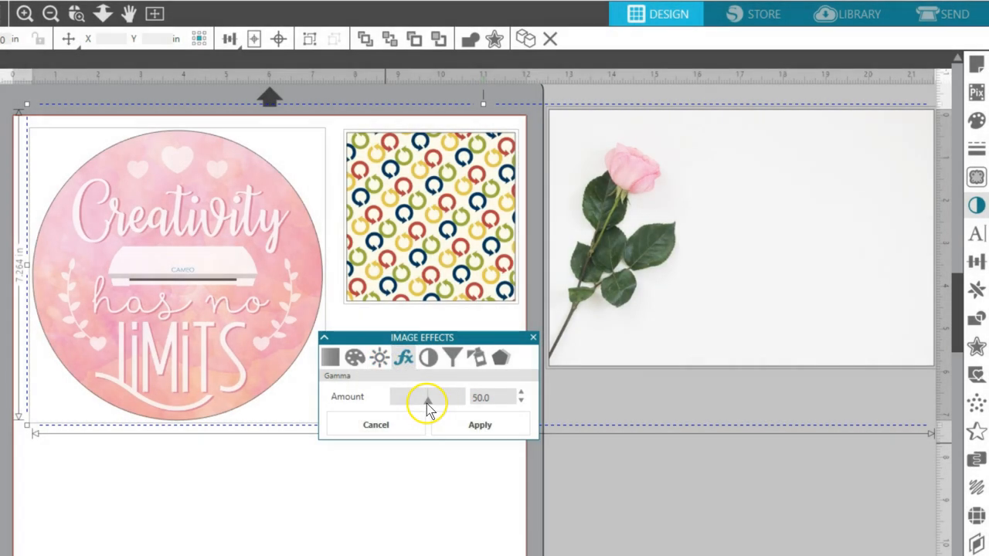
# Compare low and high Gamma amounts on the images, ending back at 50.
pyautogui.moveTo(427, 397); pyautogui.dragTo(411, 402)
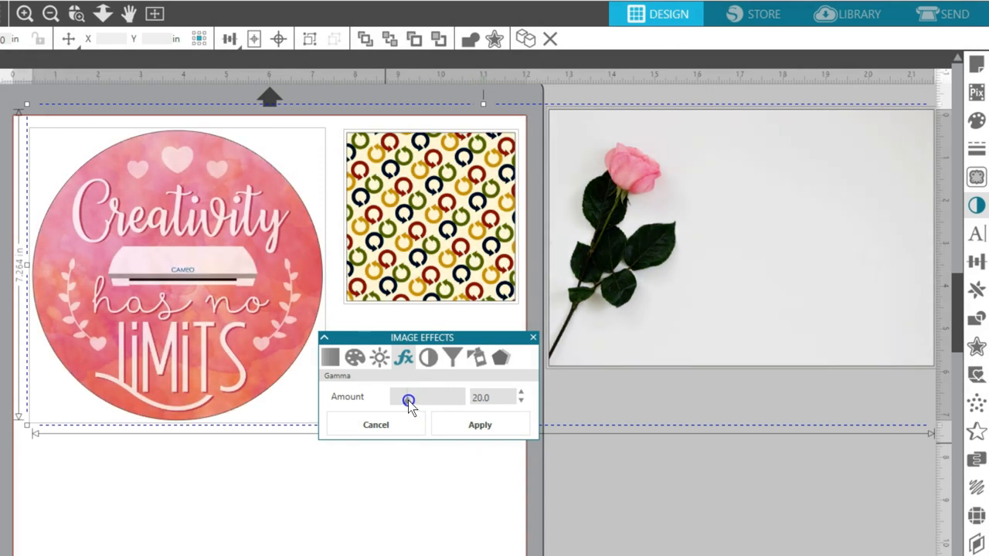
pyautogui.moveTo(409, 397); pyautogui.dragTo(454, 401)
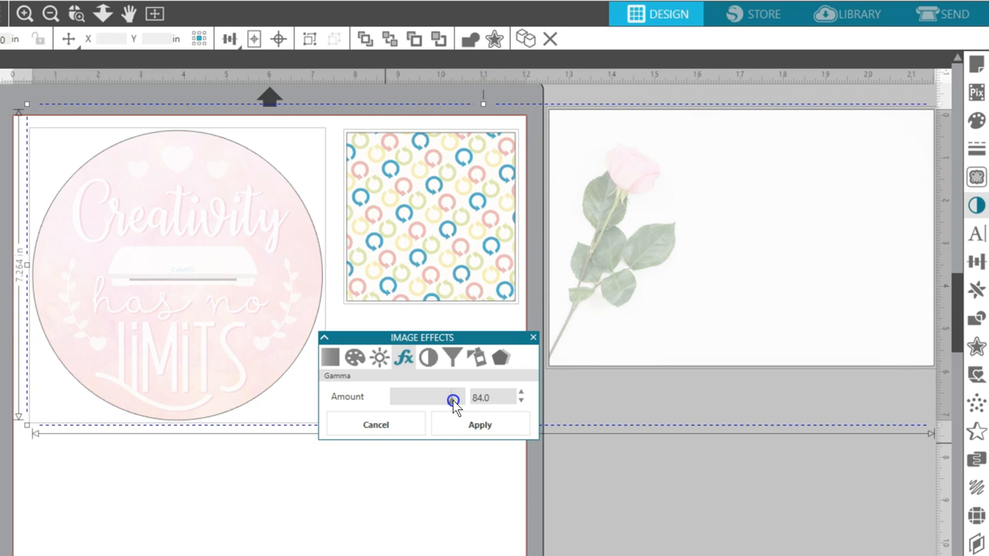
pyautogui.moveTo(453, 400); pyautogui.dragTo(406, 401)
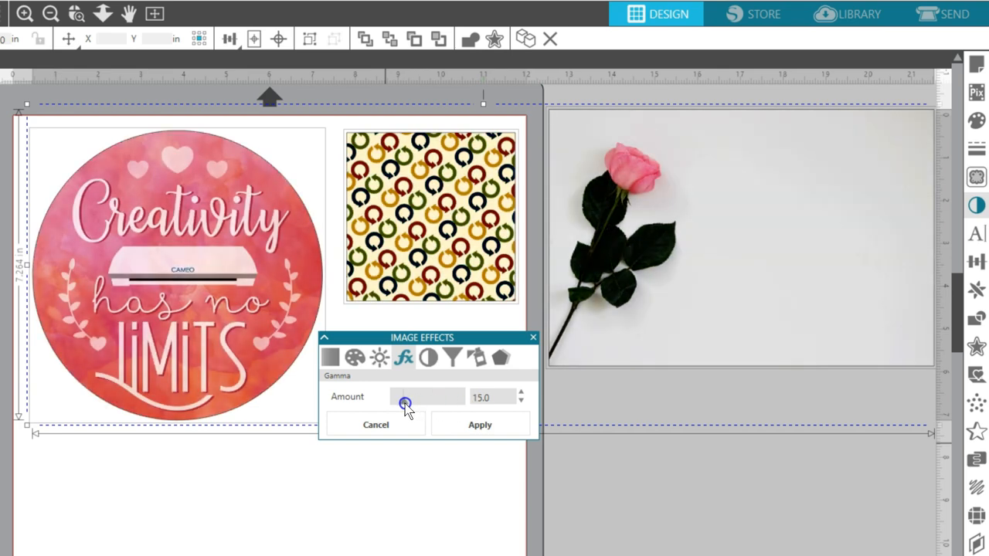
pyautogui.moveTo(405, 397); pyautogui.dragTo(428, 397)
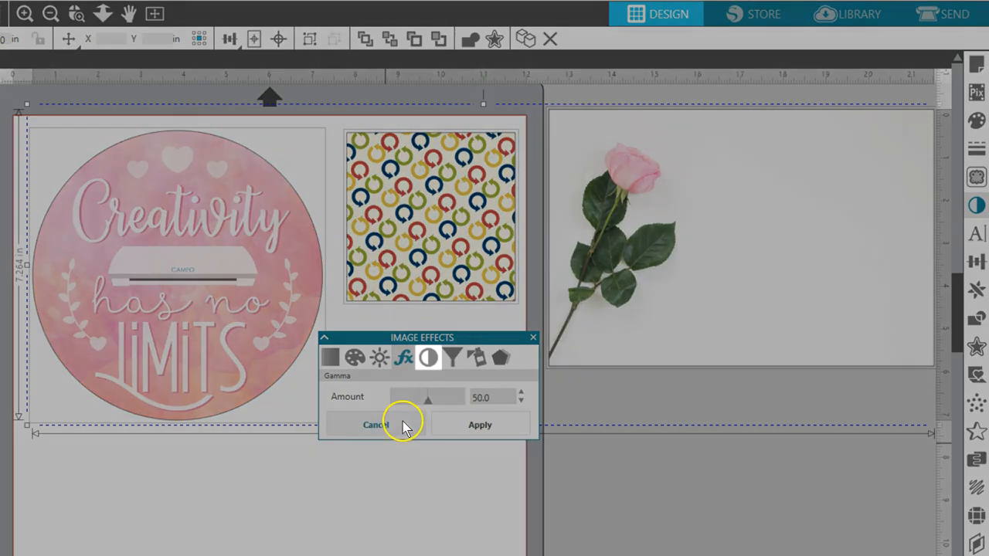
# Preview increasing Invert amounts that turn all three images grey and dark.
pyautogui.click(427, 357)
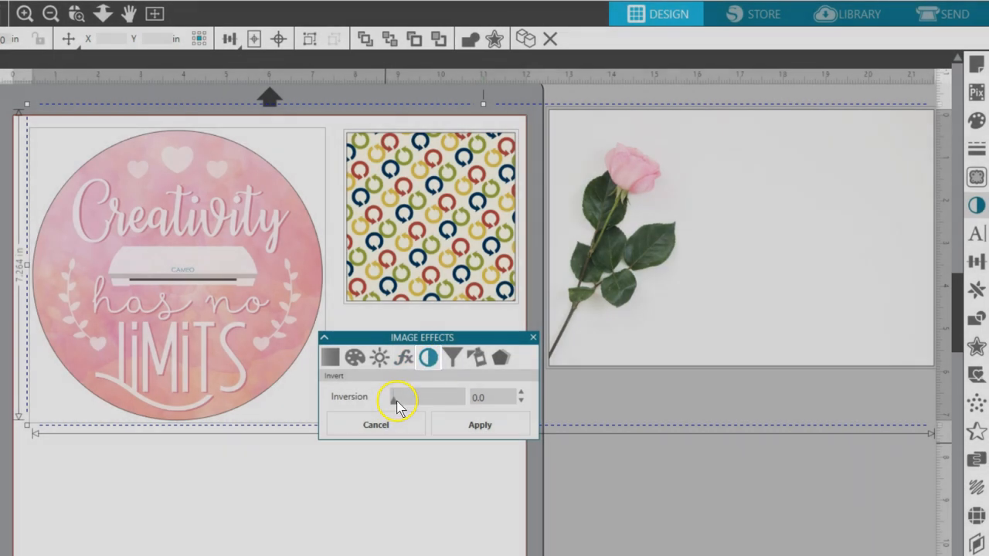
pyautogui.moveTo(394, 397); pyautogui.dragTo(406, 398)
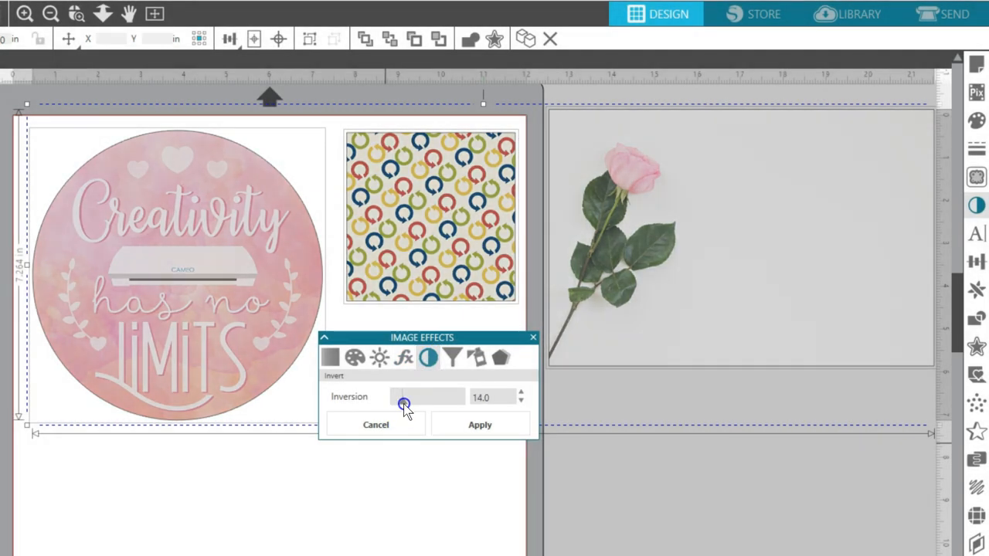
pyautogui.moveTo(403, 405); pyautogui.dragTo(436, 405)
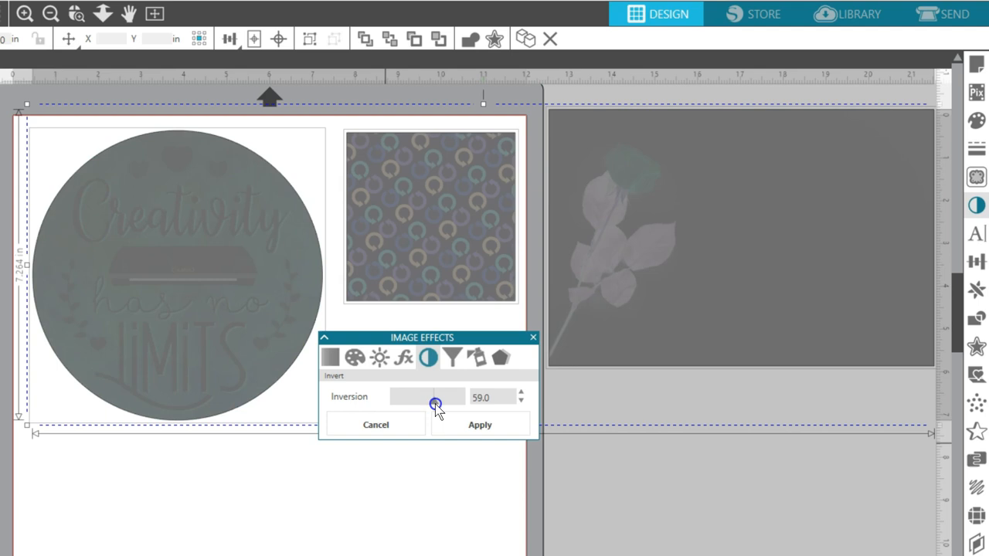
pyautogui.moveTo(435, 403); pyautogui.dragTo(458, 400)
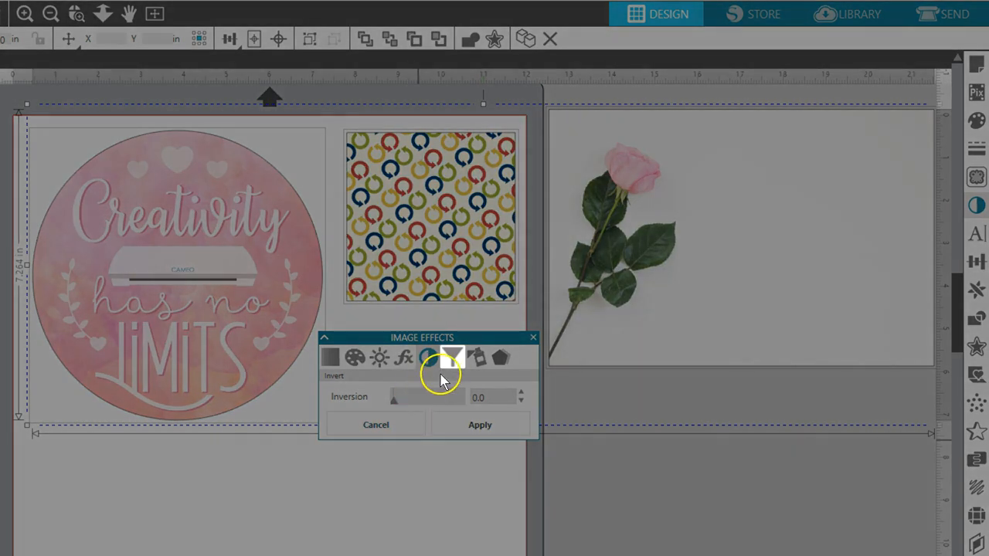
# Preview Sepia from a light tone up to full strength 100, then slide it back down.
pyautogui.click(452, 357)
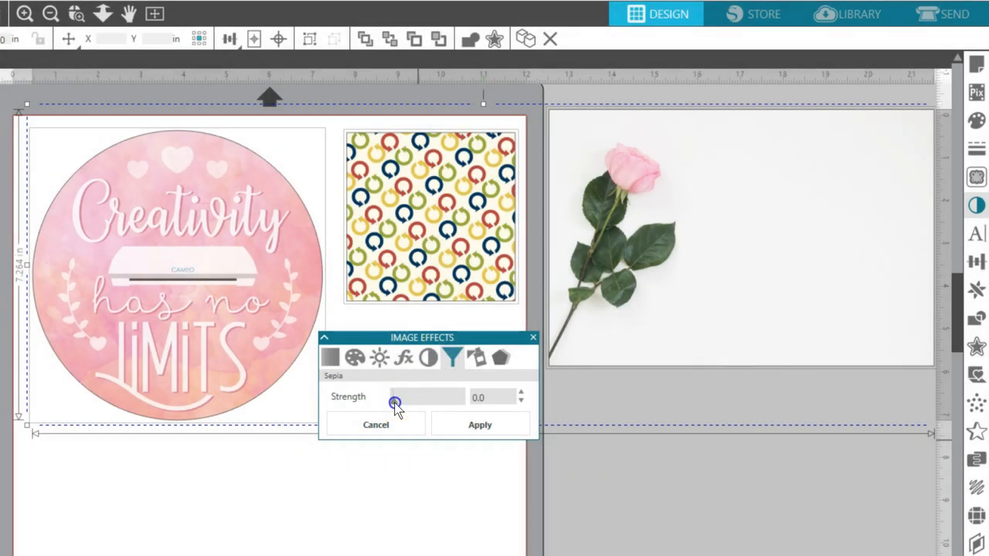
pyautogui.moveTo(395, 404); pyautogui.dragTo(417, 404)
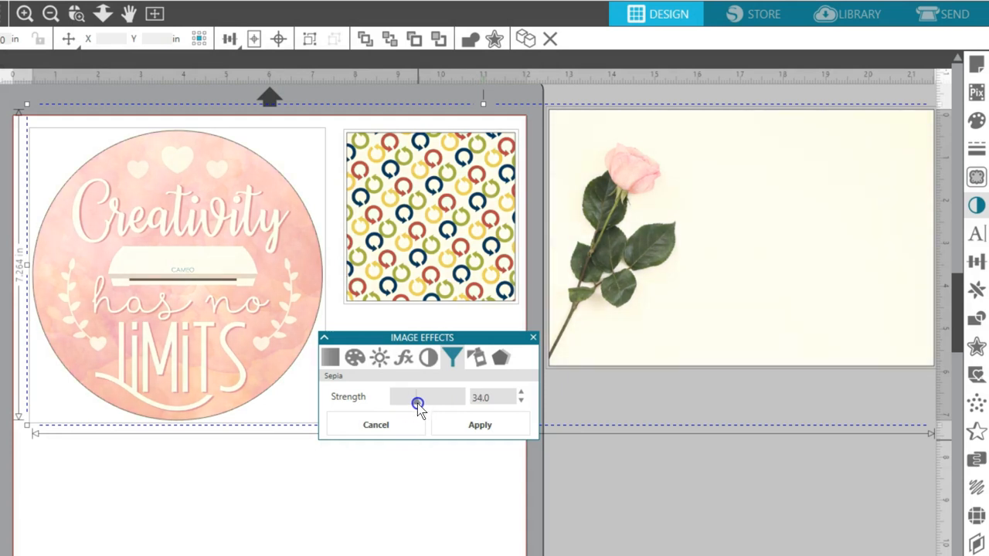
pyautogui.moveTo(418, 404); pyautogui.dragTo(452, 403)
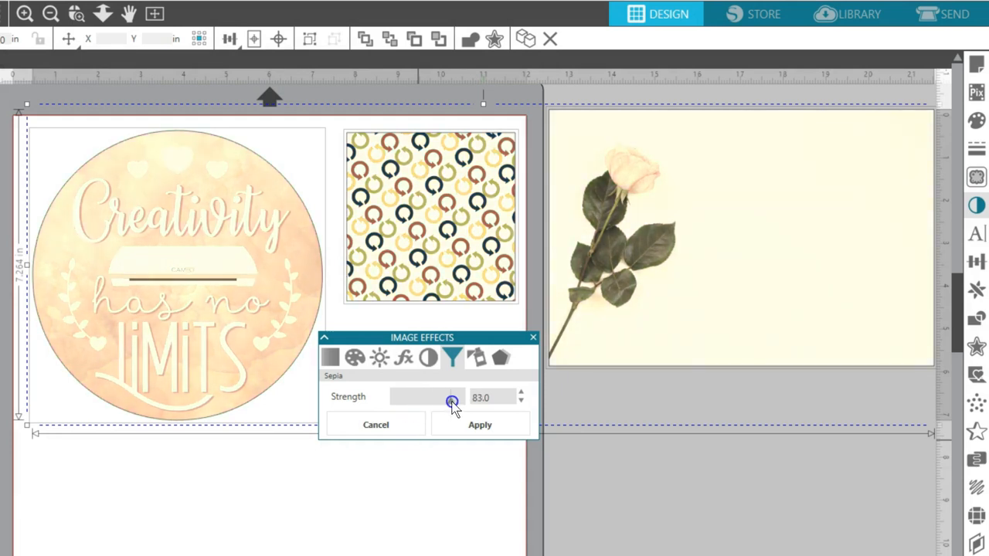
pyautogui.moveTo(452, 402); pyautogui.dragTo(464, 402)
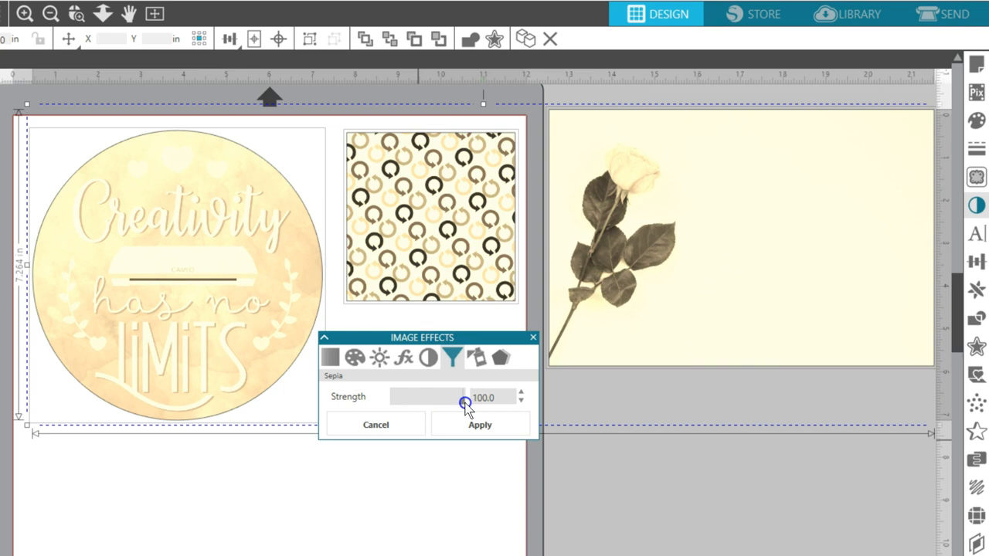
pyautogui.moveTo(464, 397); pyautogui.dragTo(394, 397)
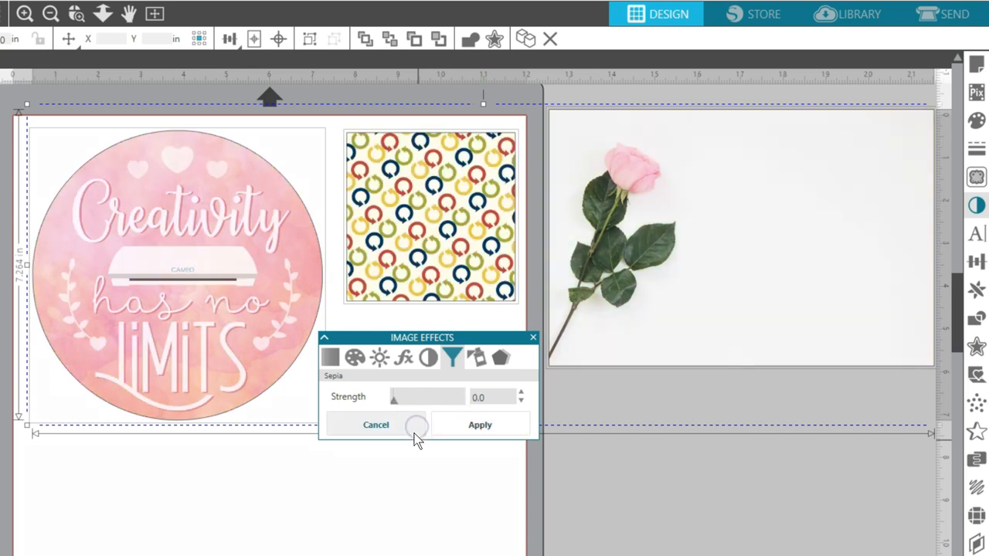
# Preview a Tint with reduced blue on the images, then cancel it.
pyautogui.click(476, 357)
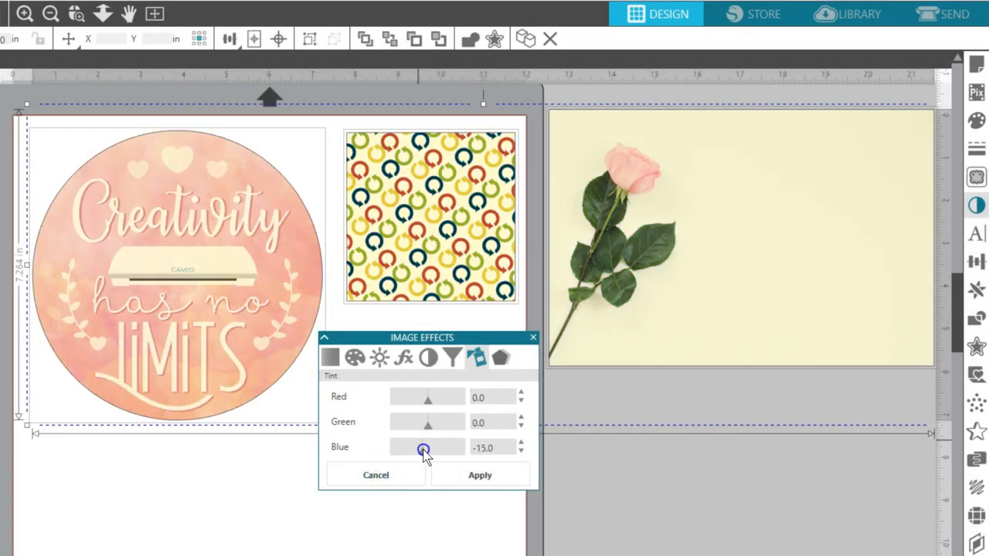
pyautogui.click(376, 474)
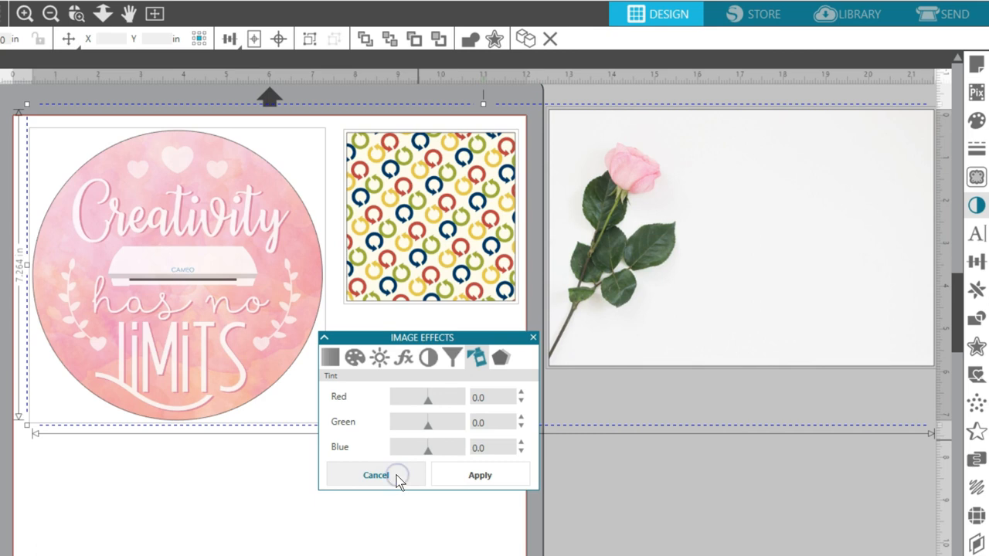
pyautogui.moveTo(500, 358)
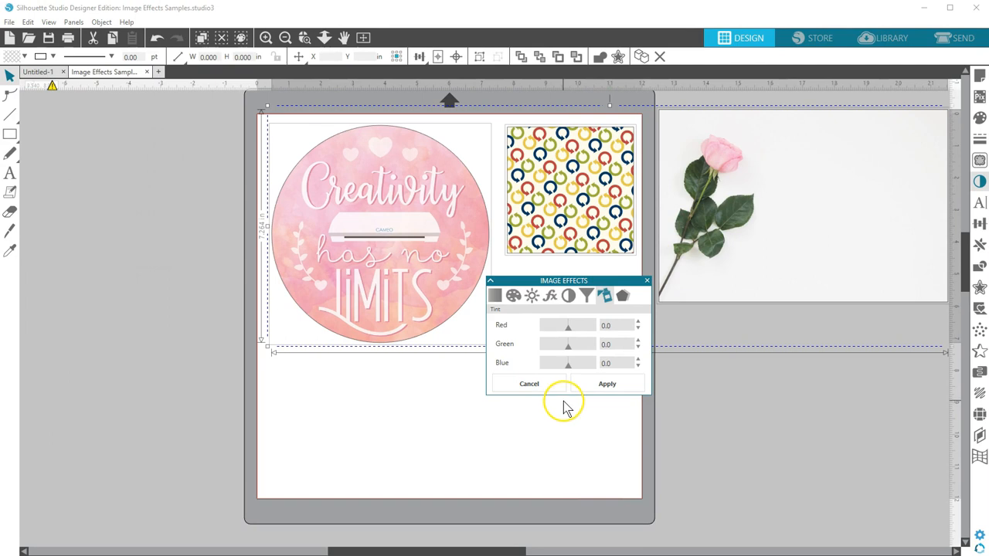
pyautogui.moveTo(567, 408)
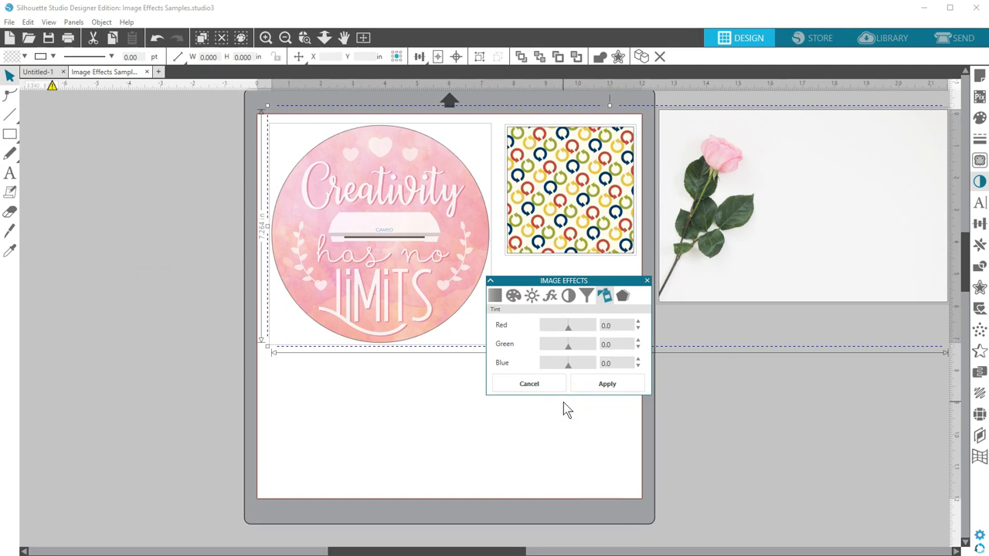